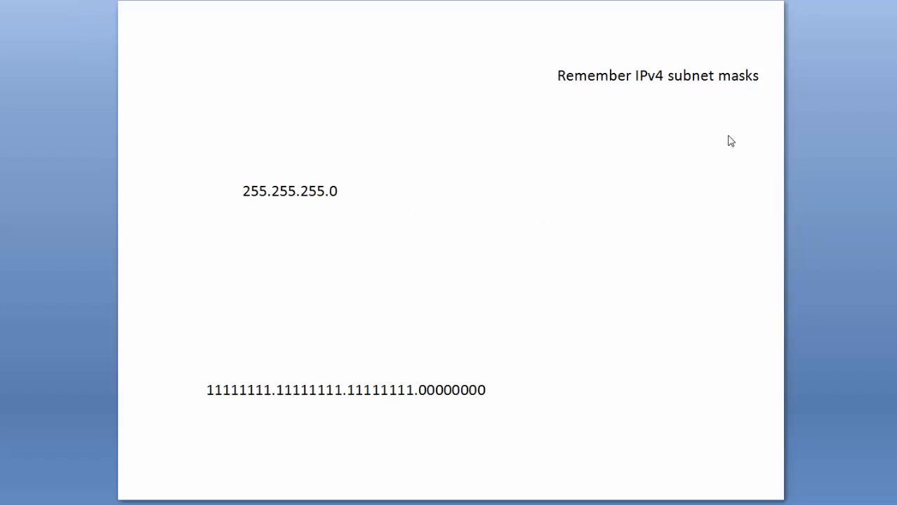
mouse_move(690, 250)
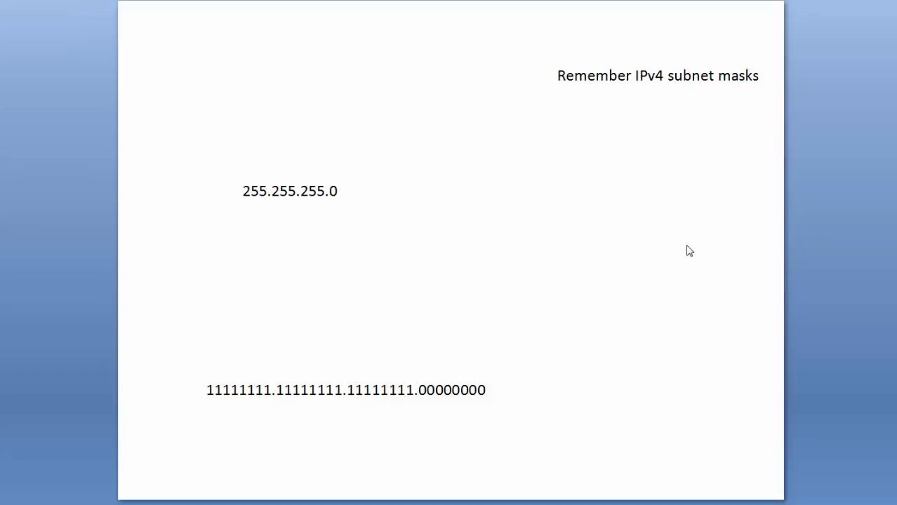
mouse_move(323, 190)
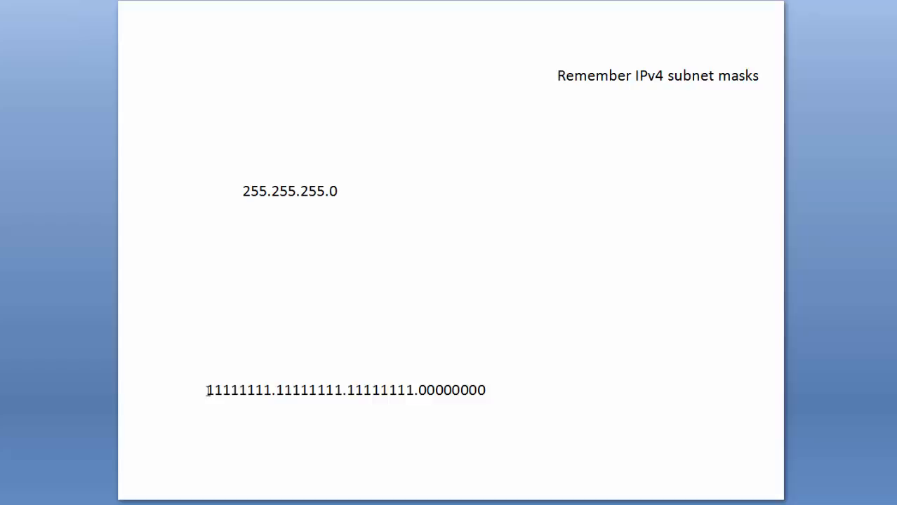
mouse_move(392, 421)
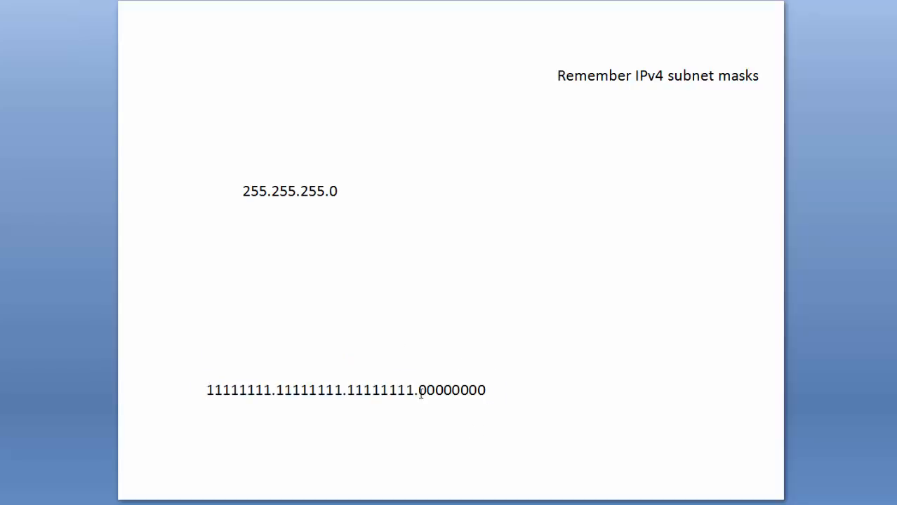
mouse_move(480, 440)
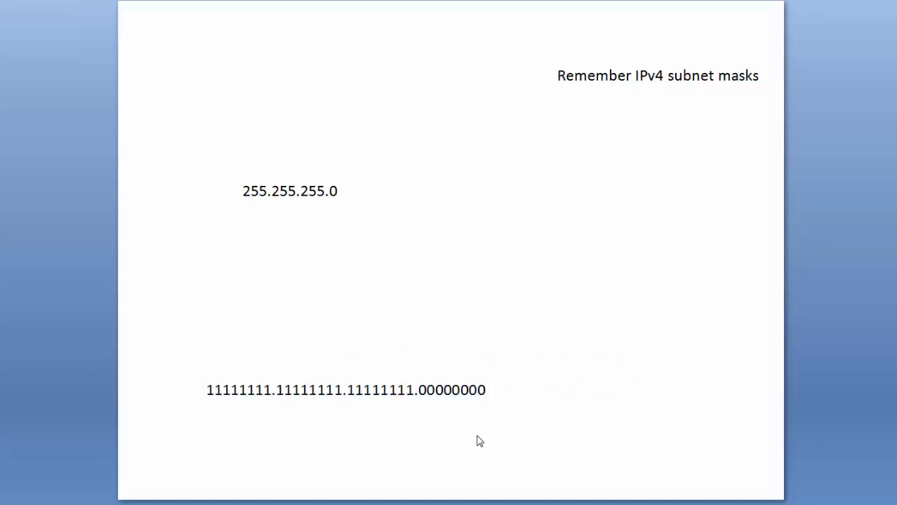
mouse_move(410, 438)
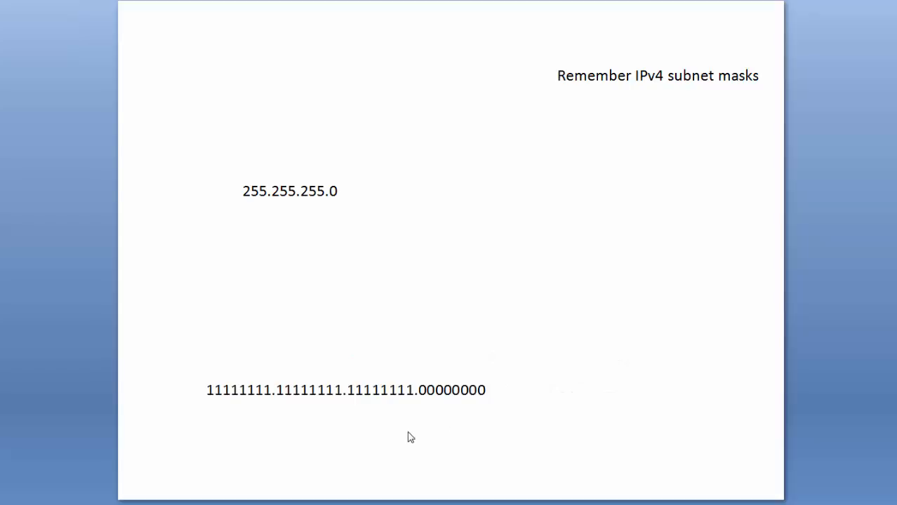
mouse_move(413, 426)
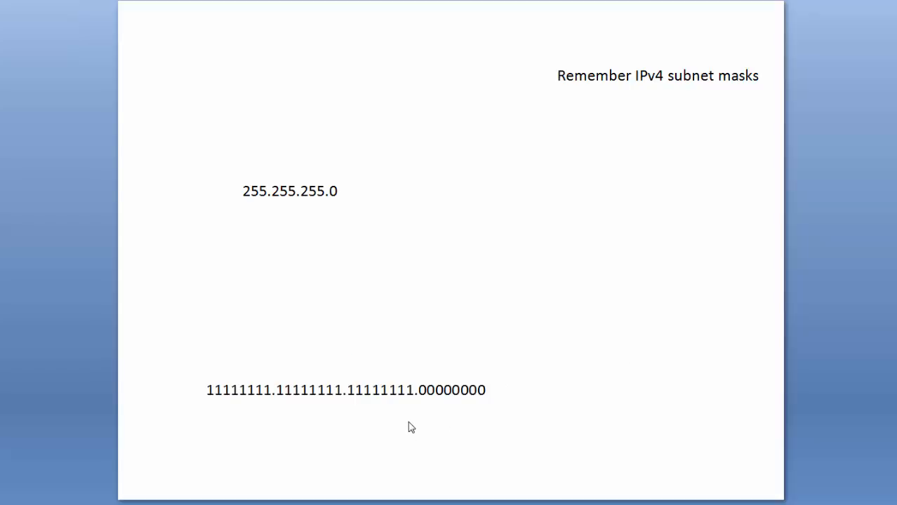
mouse_move(412, 413)
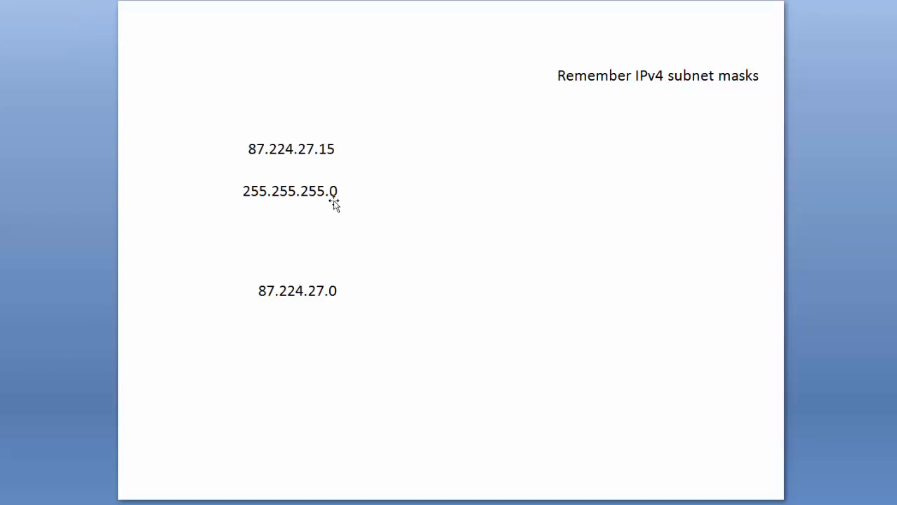
mouse_move(331, 224)
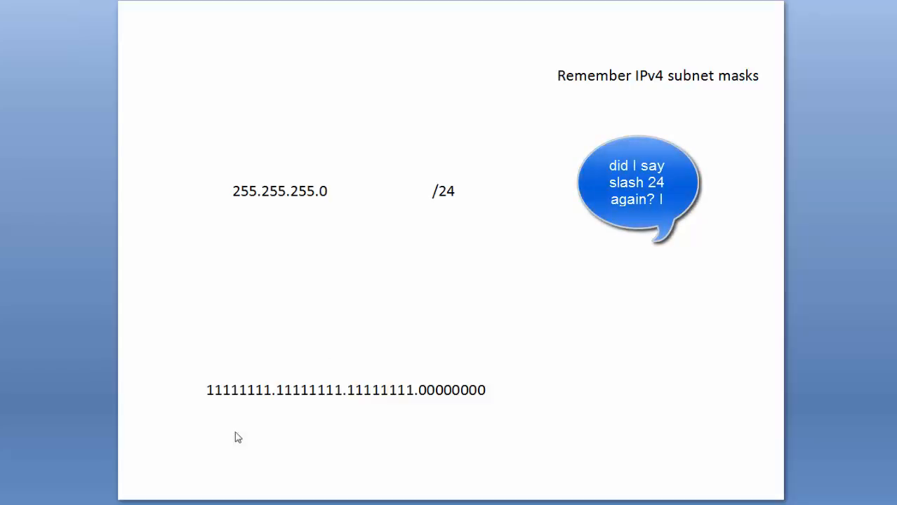
Highlight the first 24 ones of the binary mask matching /24, then clear the highlight.
left_click(345, 390)
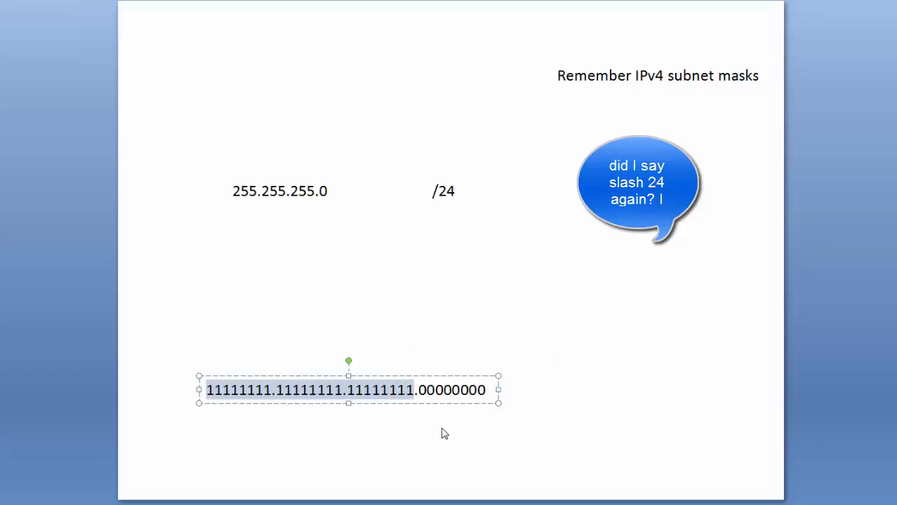
left_click(443, 432)
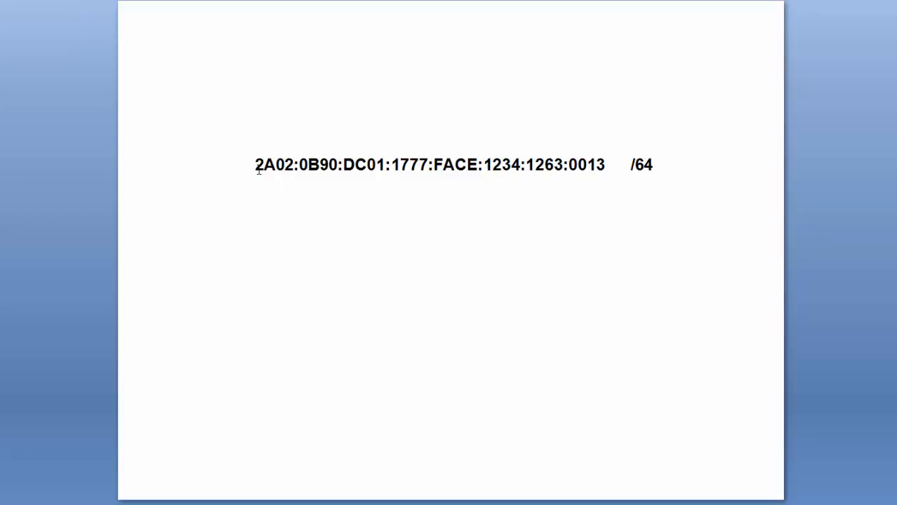
mouse_move(279, 213)
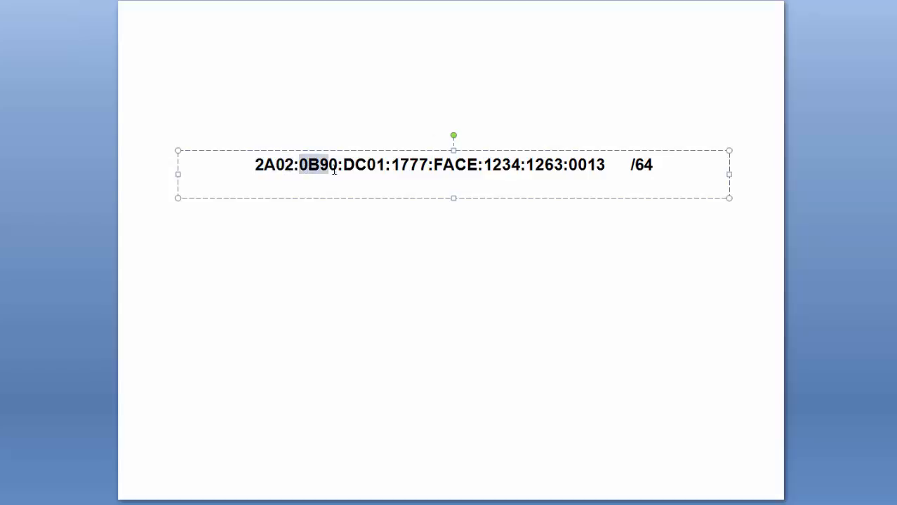
Remove the last four groups FACE:1234:1263:0013 from the IPv6 /64 address.
left_click(344, 166)
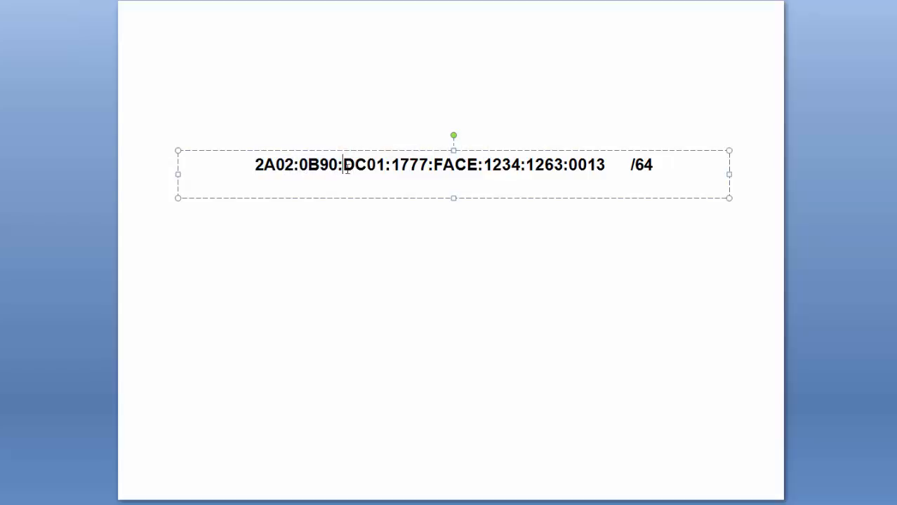
double_click(405, 164)
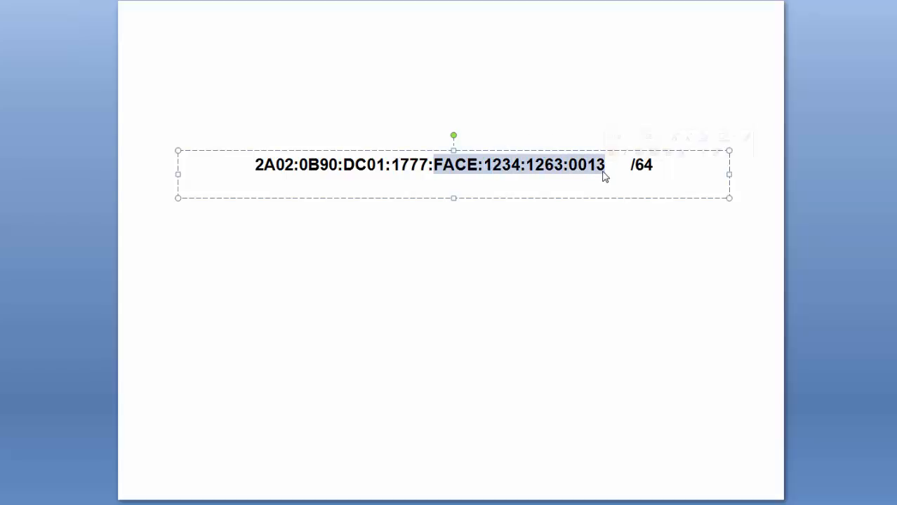
key("Delete")
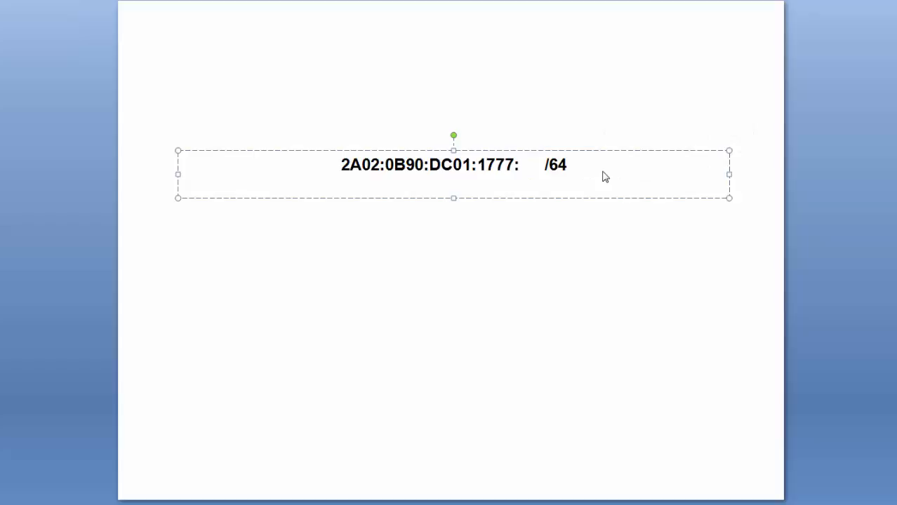
Fill the removed interface portion with zero groups (0000:0000...).
type("00")
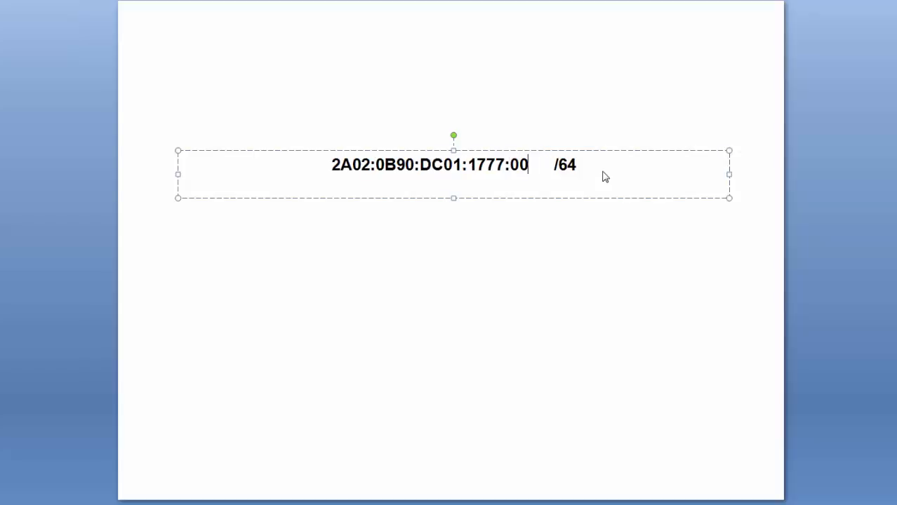
type("00")
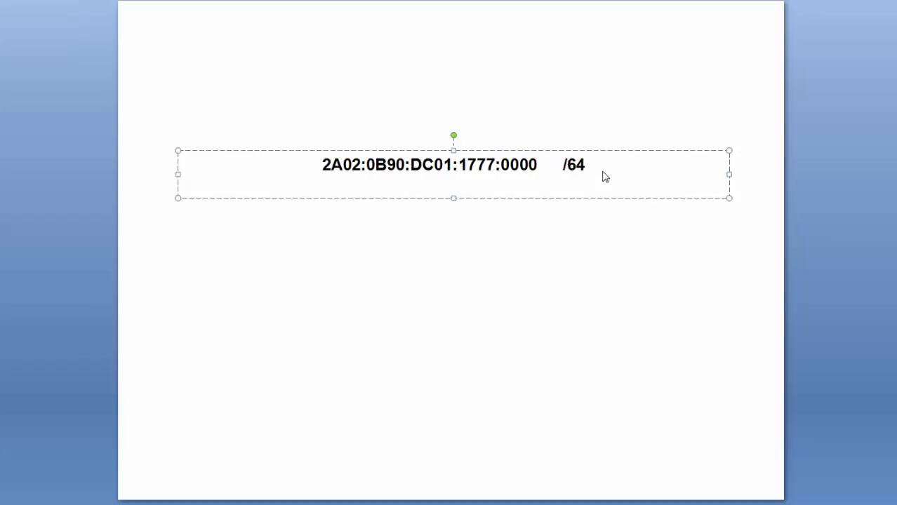
type(":0000:0000:00")
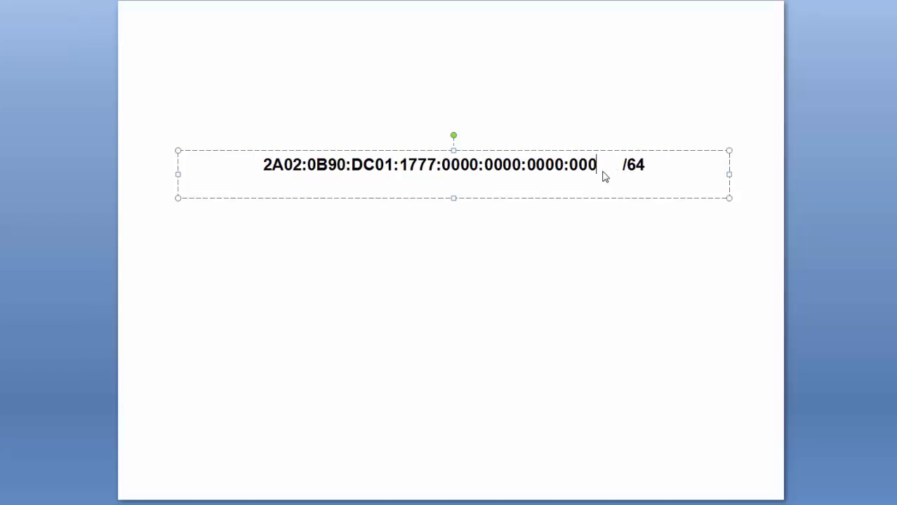
type("0")
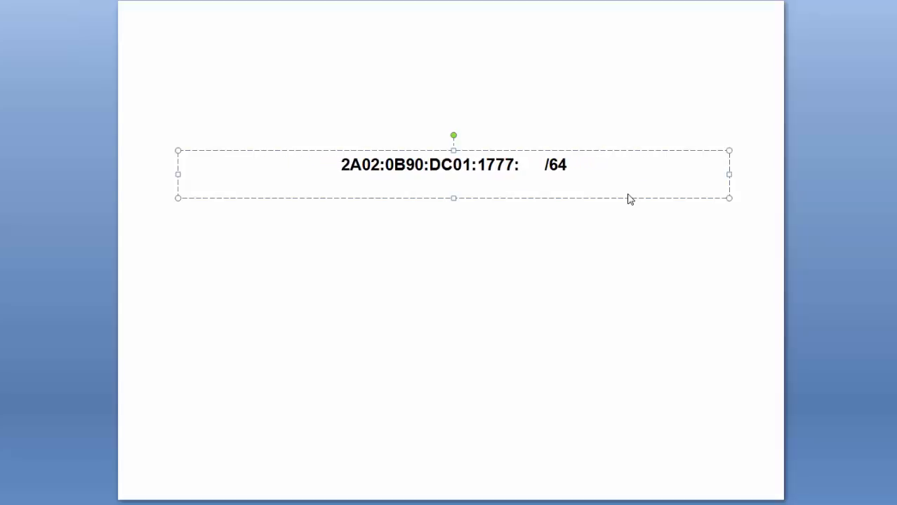
Finish the shortened address as 2A02:0B90:DC01:1777:: /64.
left_click(520, 164)
type(":")
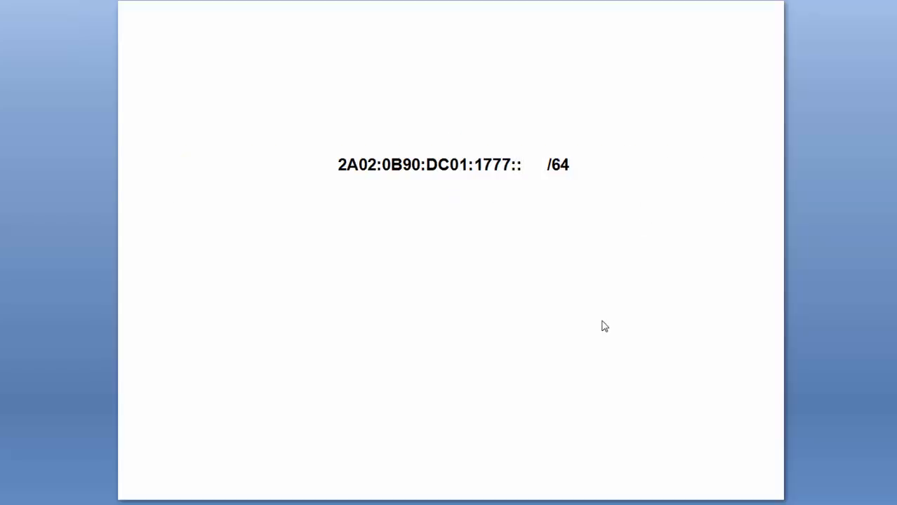
mouse_move(738, 182)
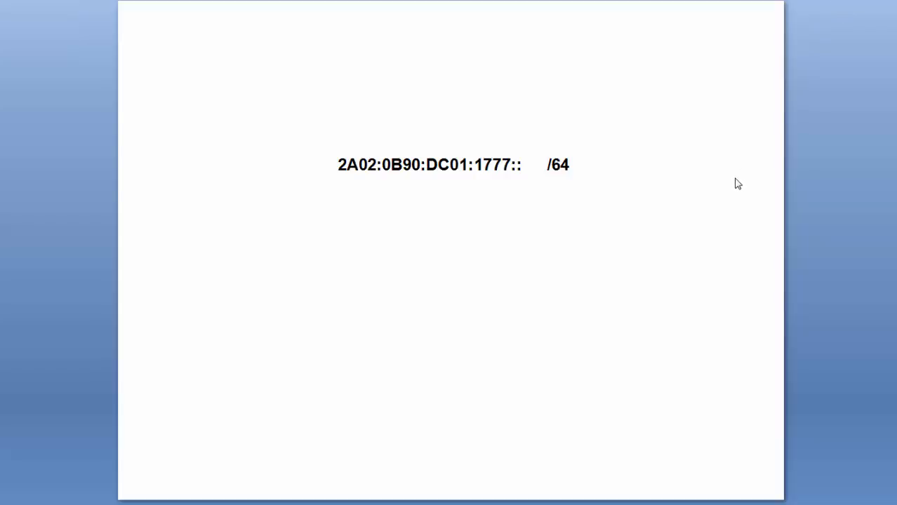
mouse_move(471, 239)
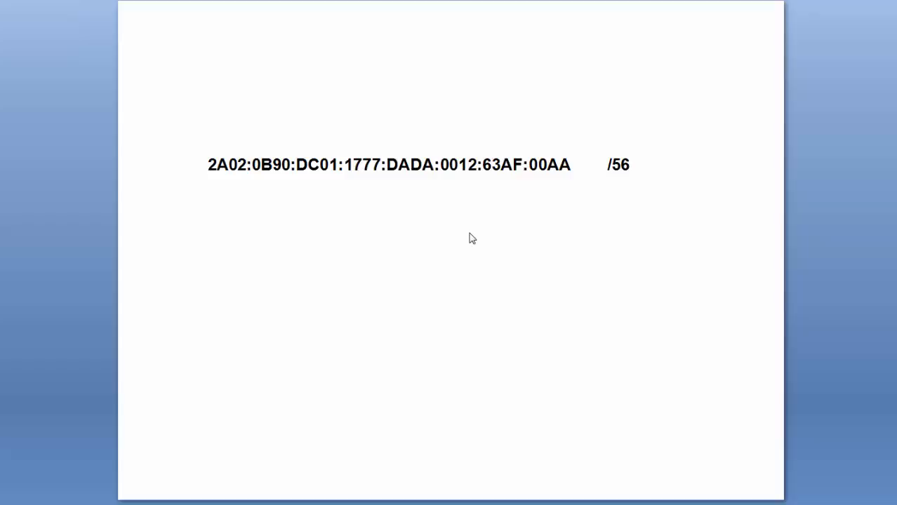
mouse_move(398, 253)
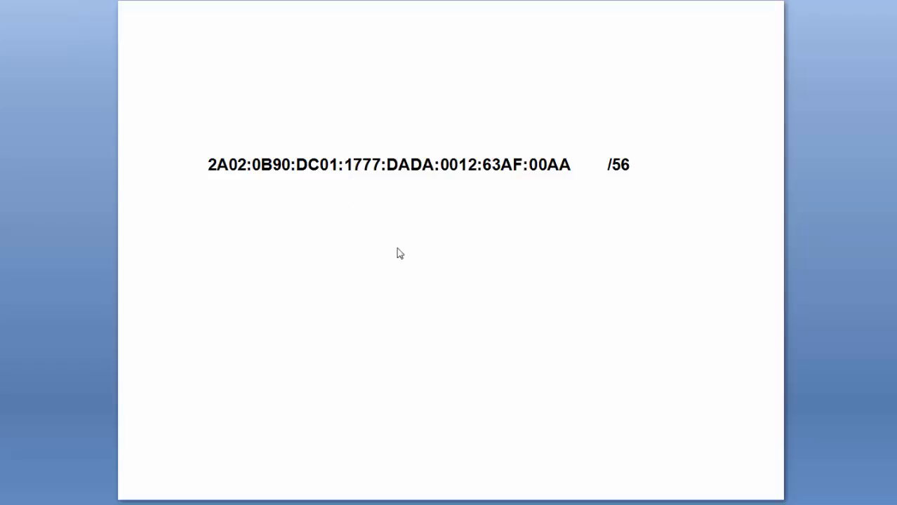
mouse_move(431, 250)
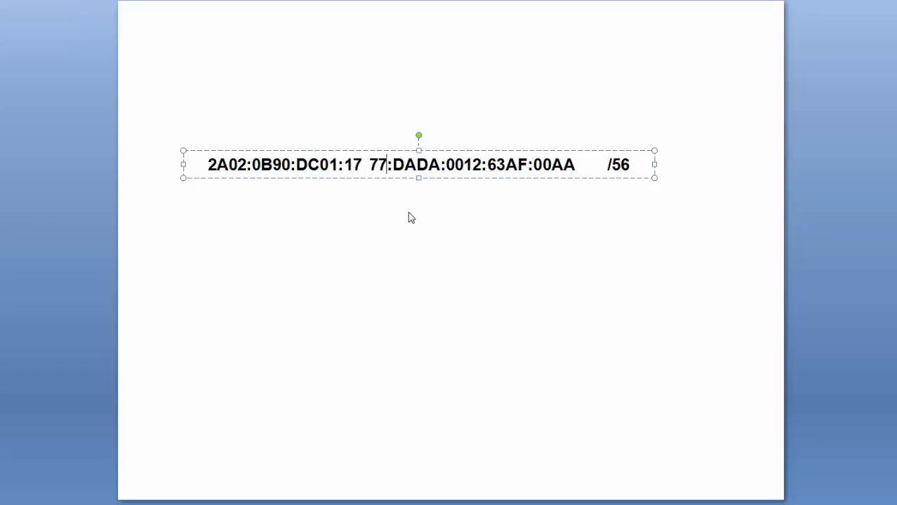
Change 1777 to 1700 and collapse the zeroed host groups to 2A02:0B90:DC01:1700:: /56.
key("Backspace")
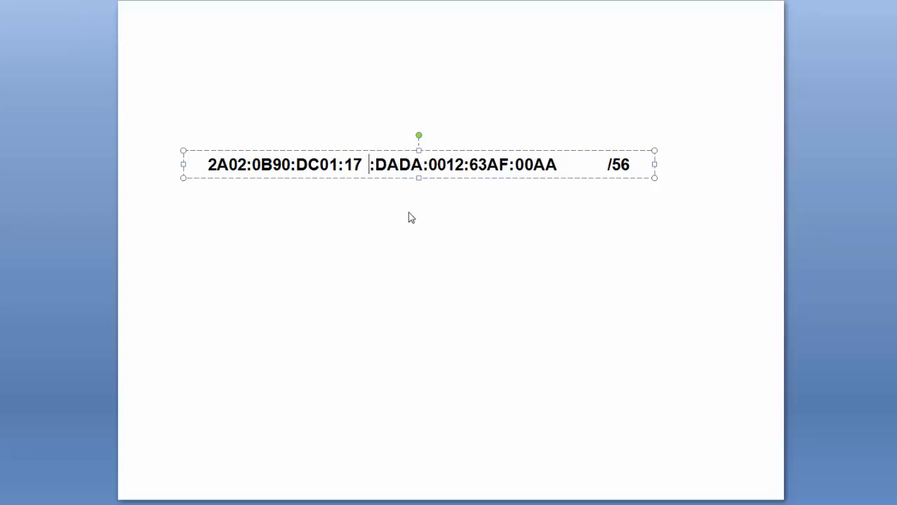
type("00")
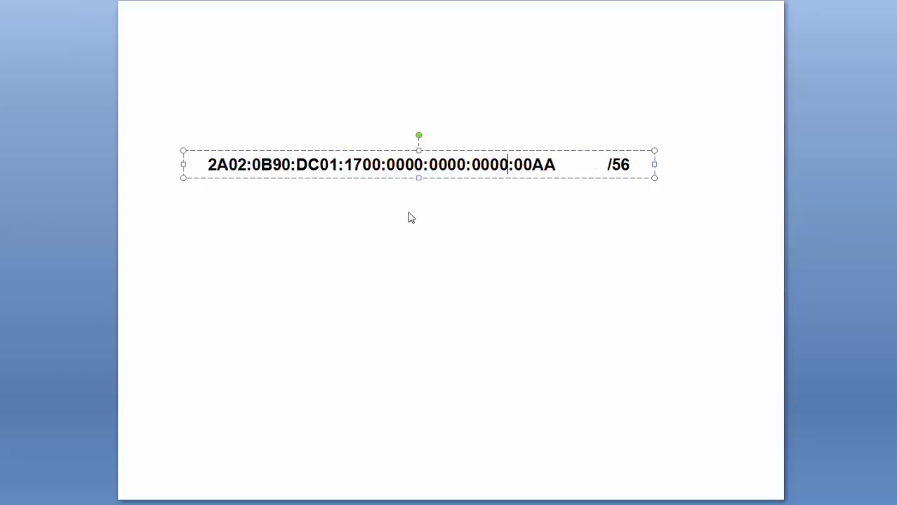
key("Backspace")
type("00")
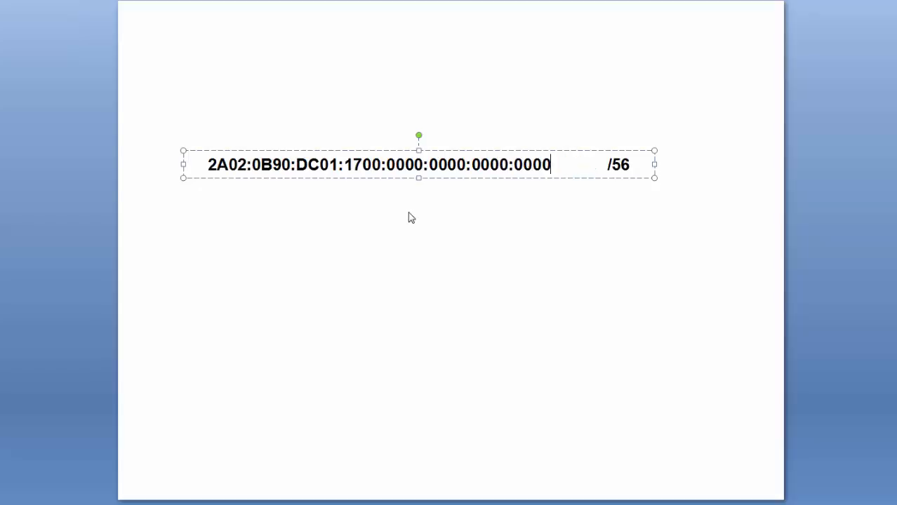
left_click(419, 256)
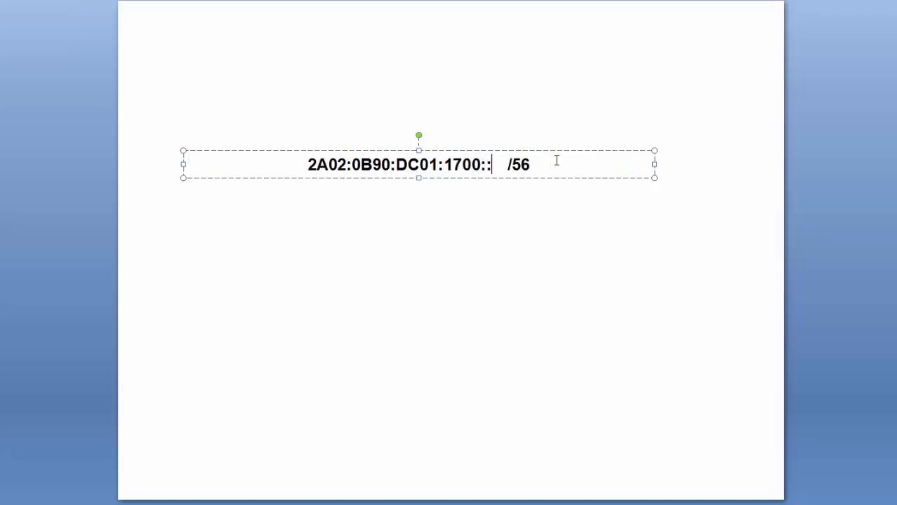
left_click(494, 219)
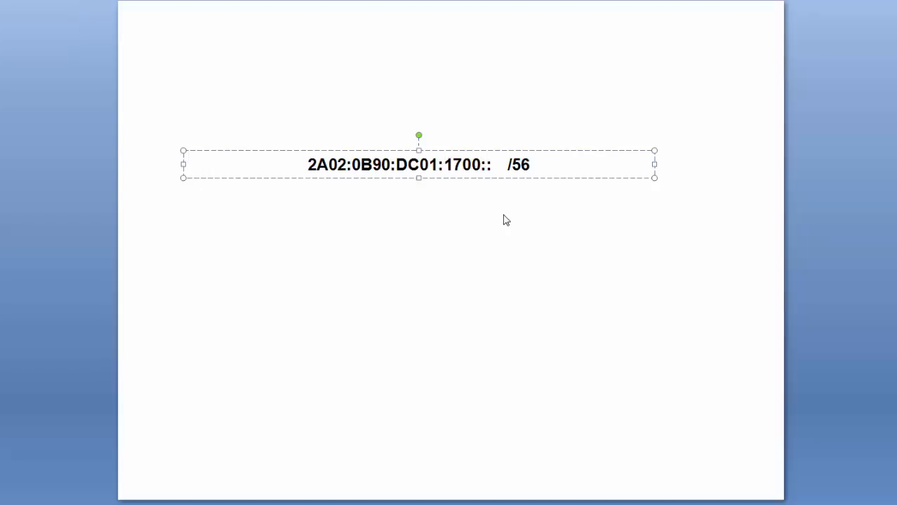
key("Backspace")
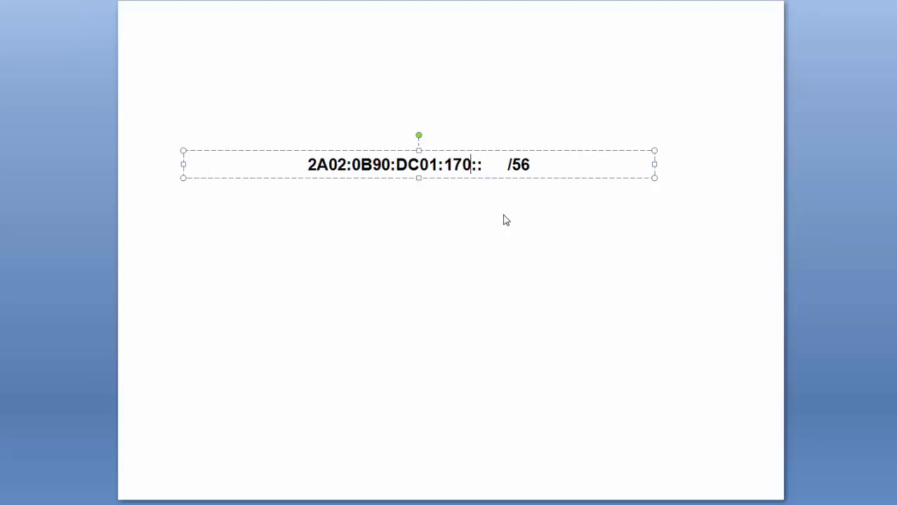
key("Backspace")
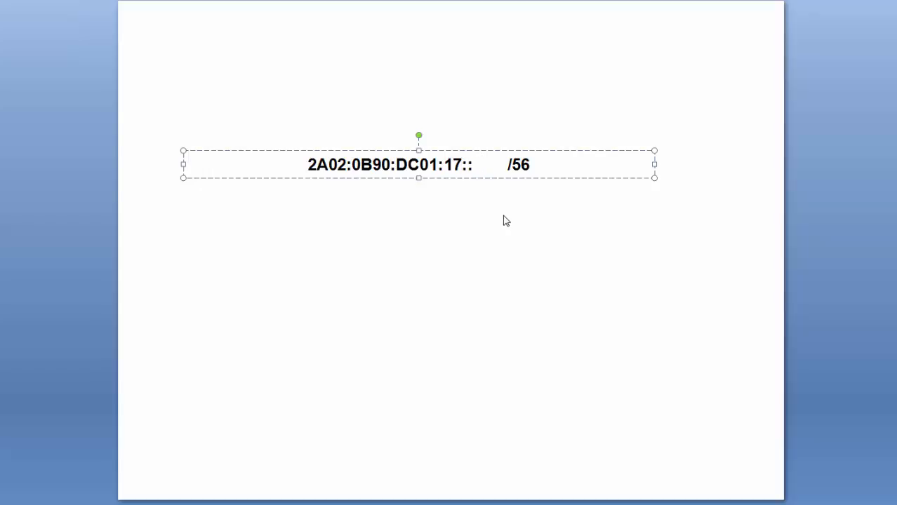
left_click(463, 164)
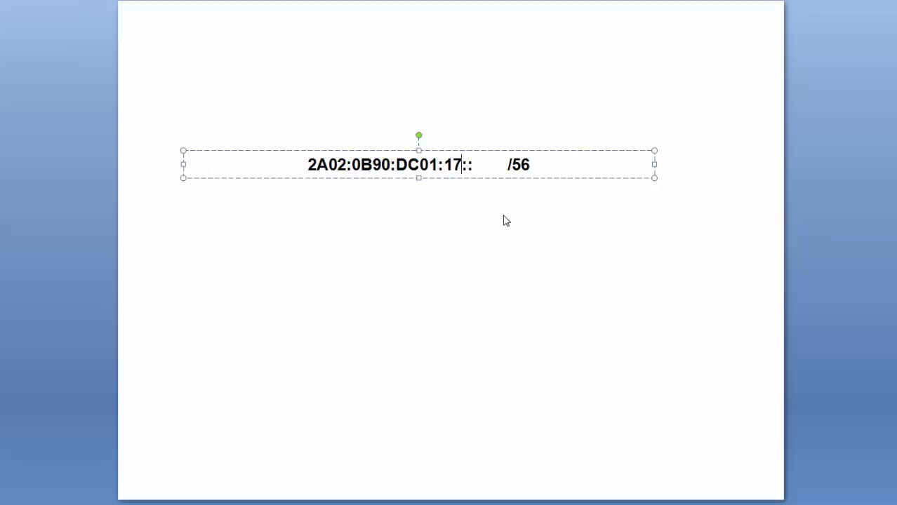
left_click(578, 247)
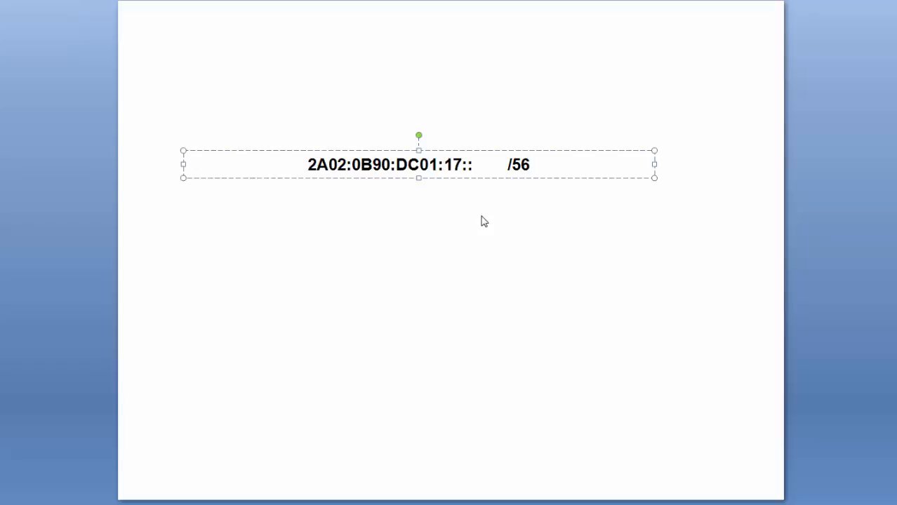
type("0")
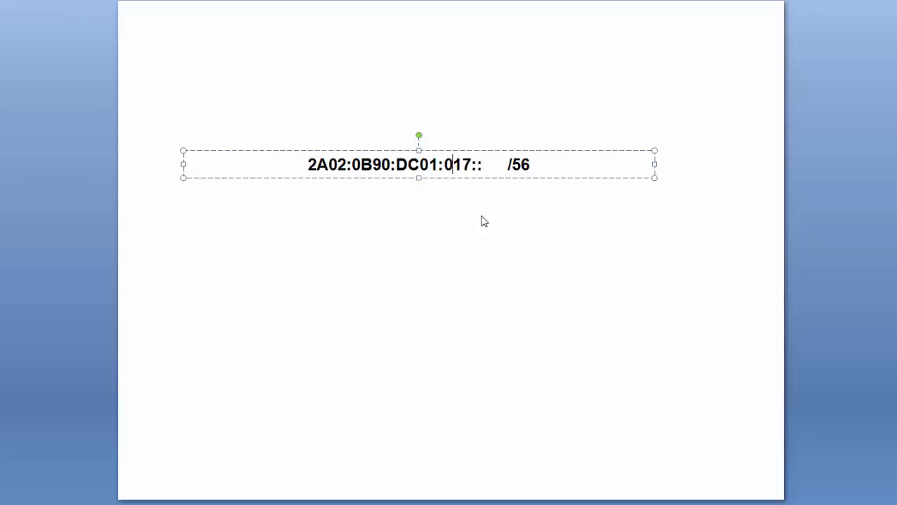
type("0")
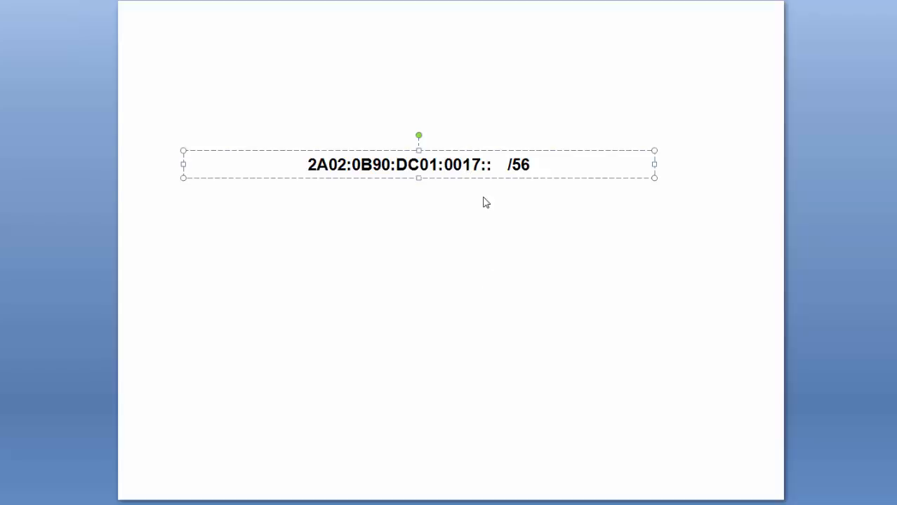
key("Backspace")
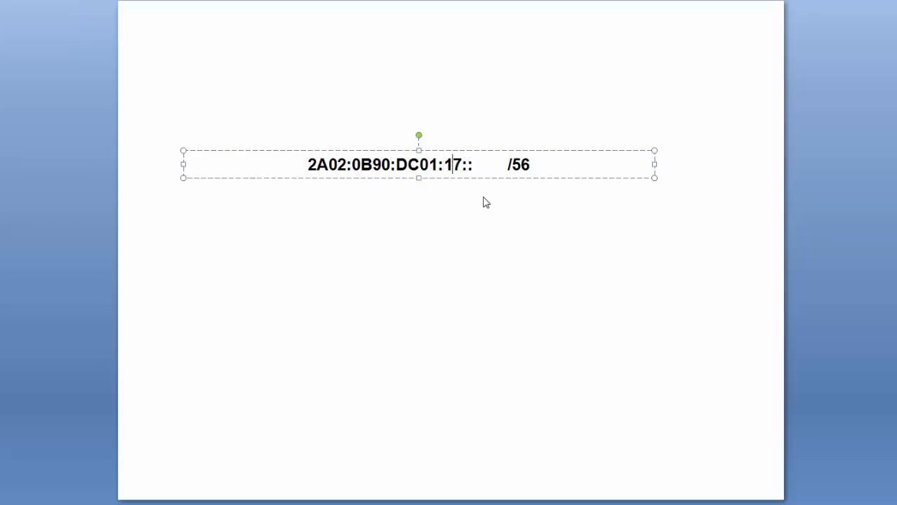
type("00")
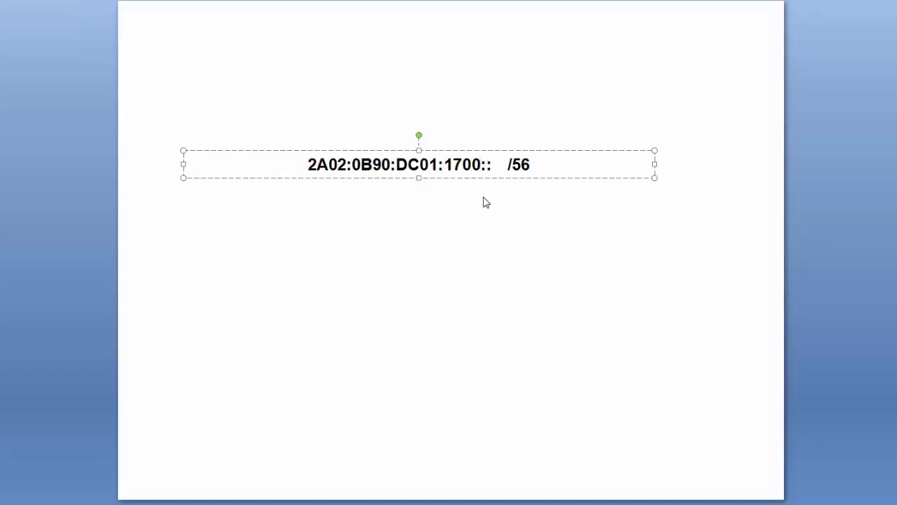
left_click(474, 283)
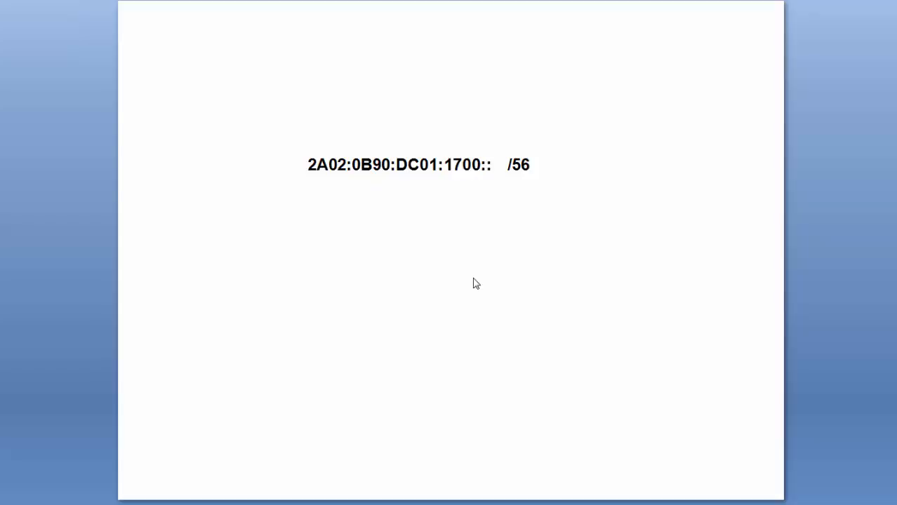
mouse_move(606, 271)
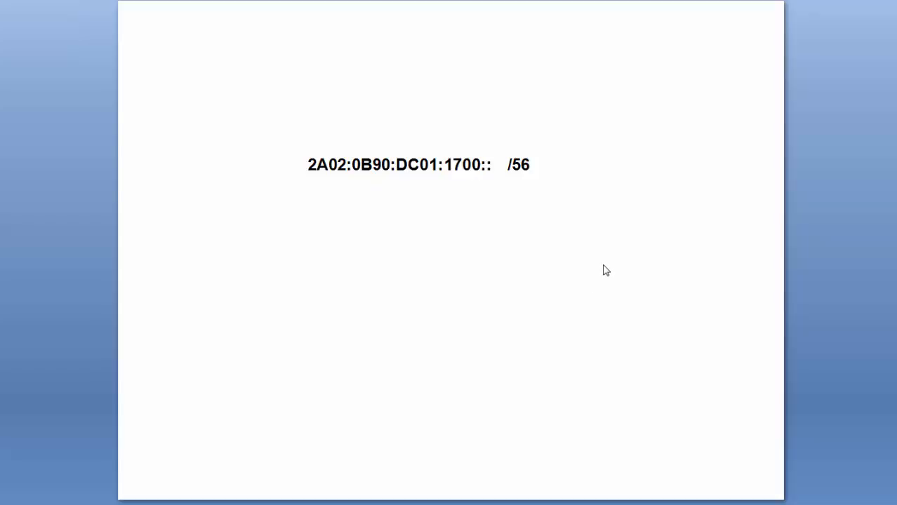
mouse_move(800, 61)
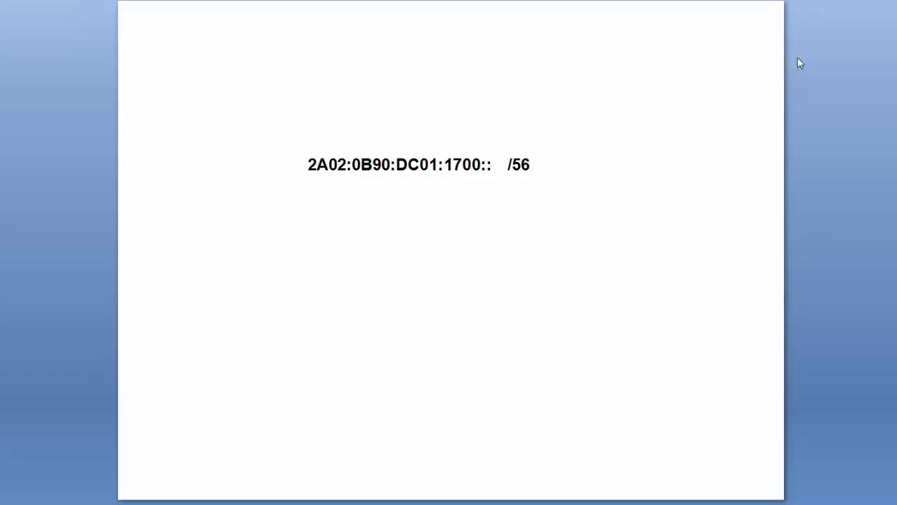